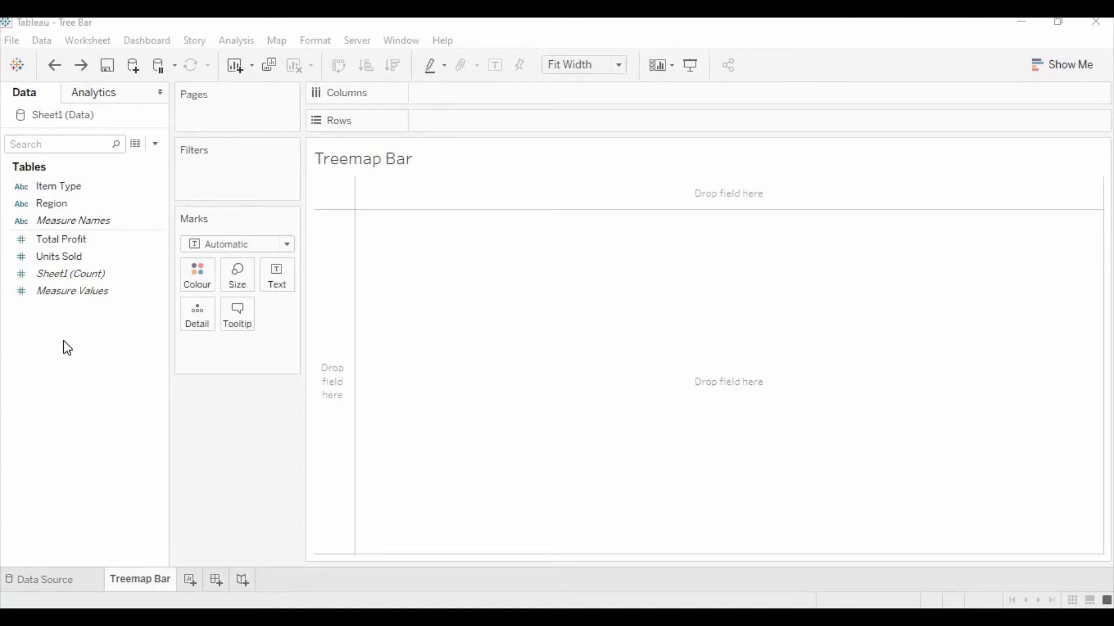
{"action": "mouse_move", "coordinate": [102, 352]}
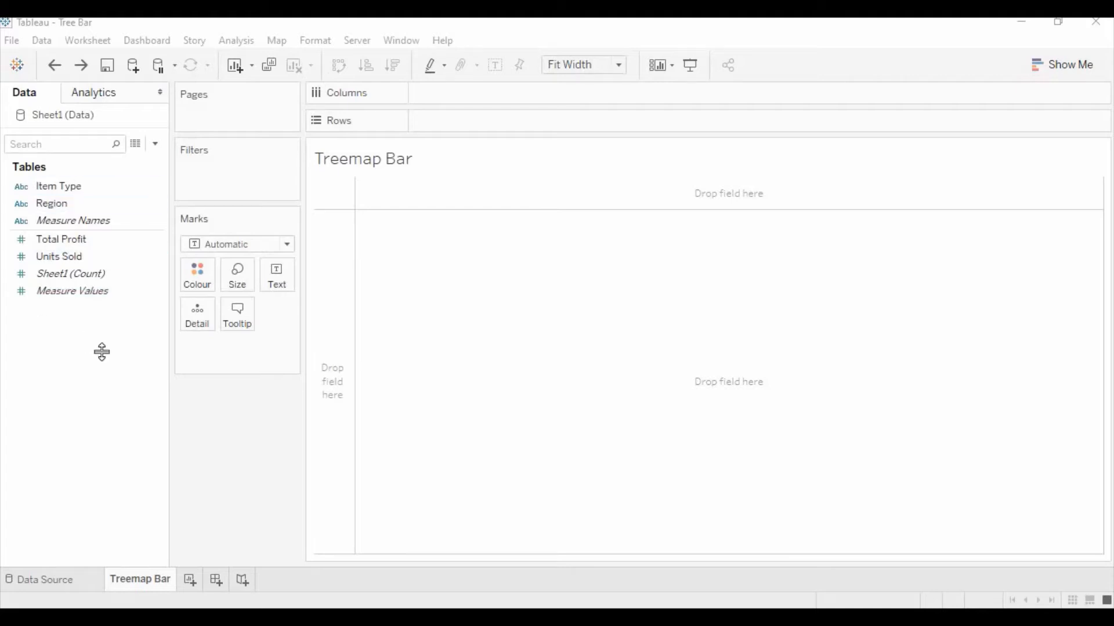
{"action": "mouse_move", "coordinate": [98, 350]}
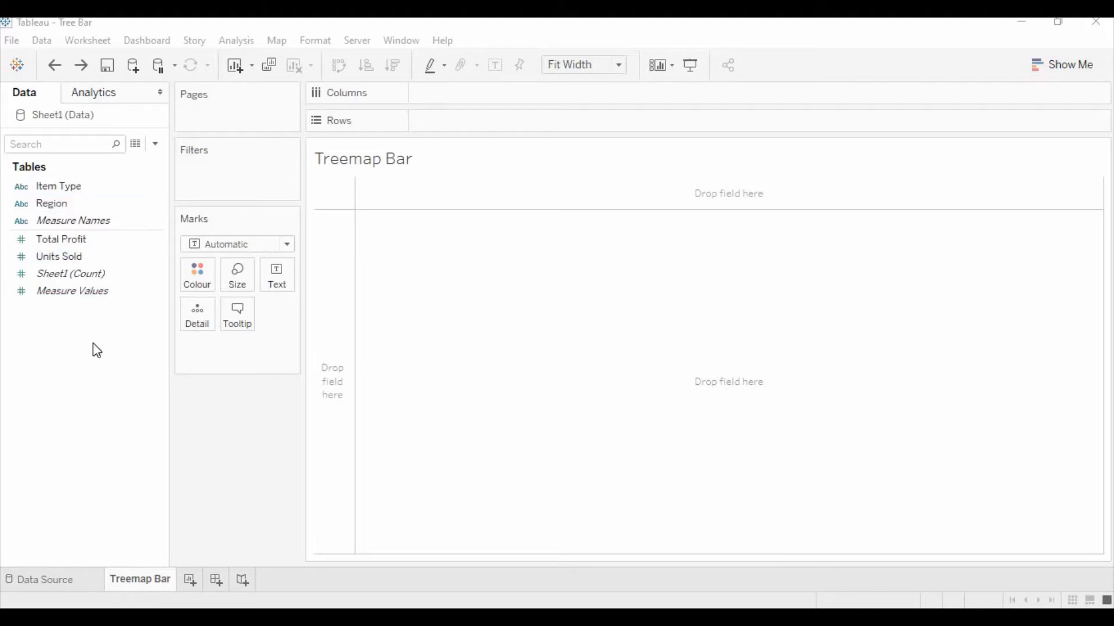
Put Item Type on Rows and Units Sold on Columns for a bar chart
{"action": "left_click", "coordinate": [58, 186]}
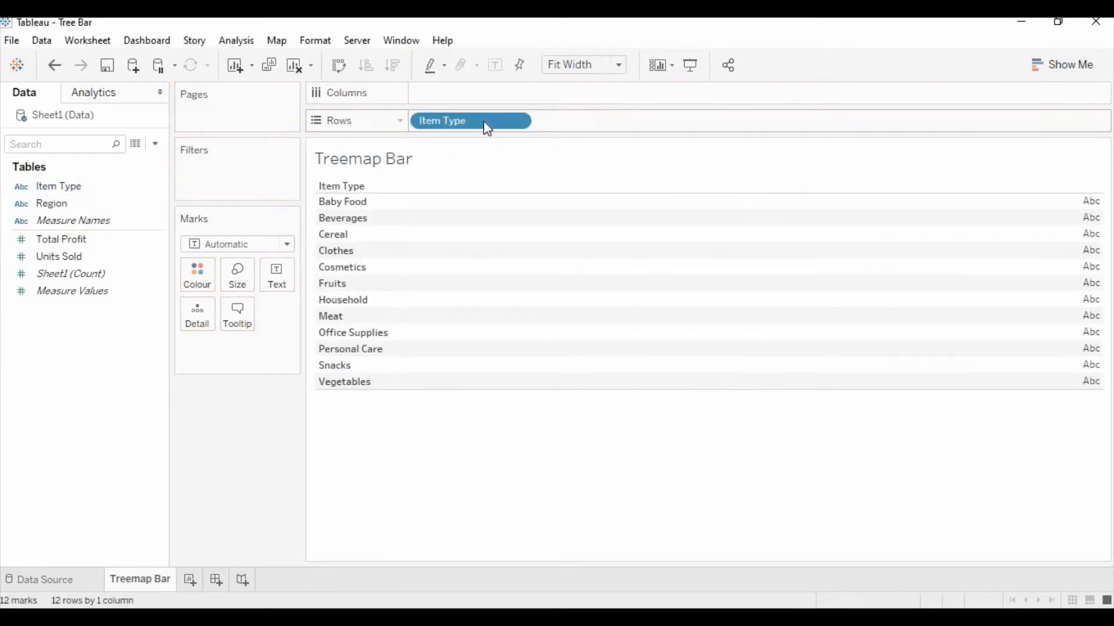
{"action": "left_click", "coordinate": [59, 257]}
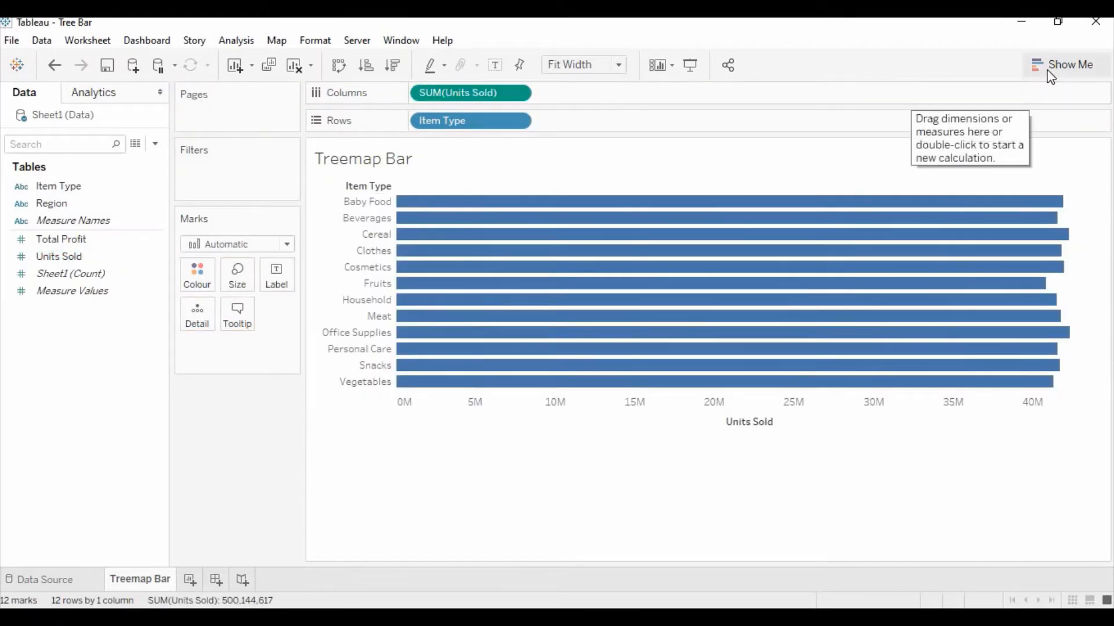
{"action": "mouse_move", "coordinate": [1067, 65]}
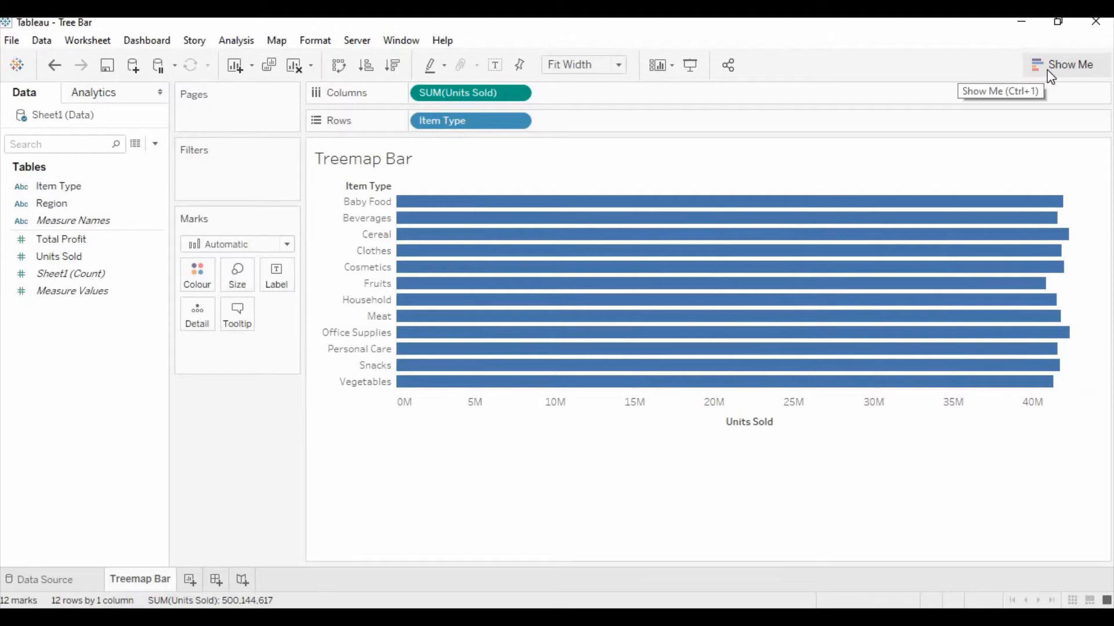
Switch the chart to a treemap of units sold using Show Me
{"action": "left_click", "coordinate": [1068, 65]}
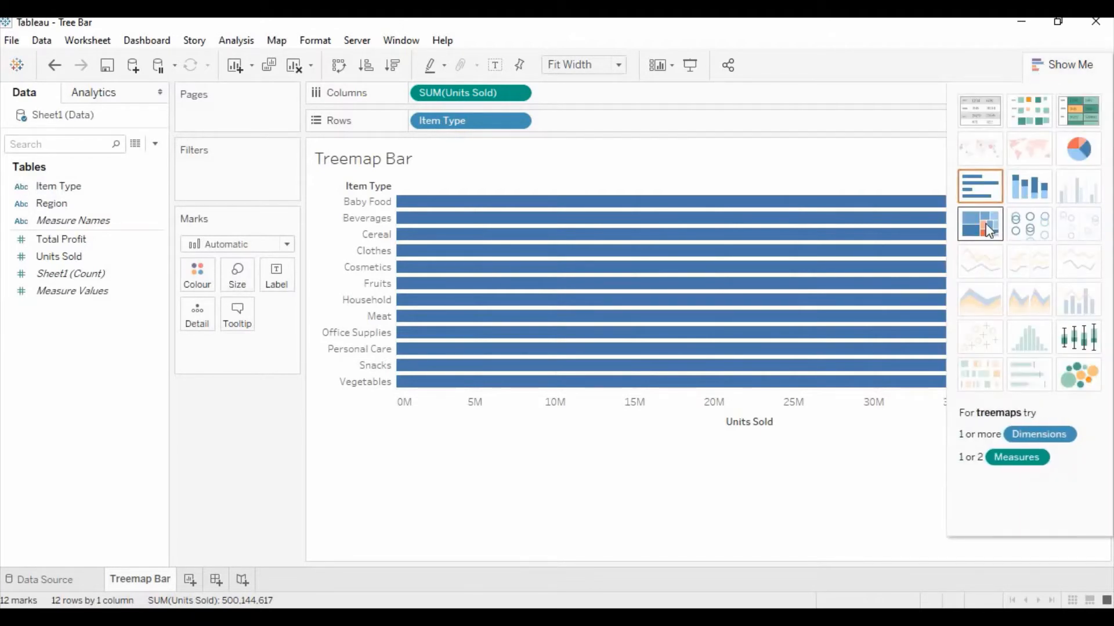
{"action": "left_click", "coordinate": [979, 224]}
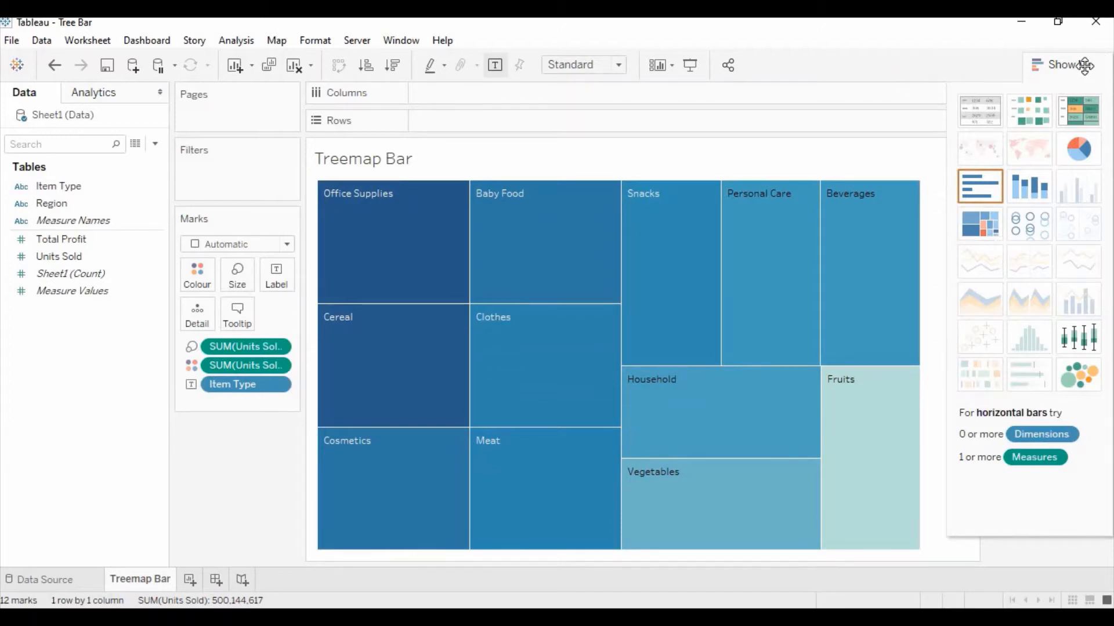
{"action": "left_click", "coordinate": [1062, 64]}
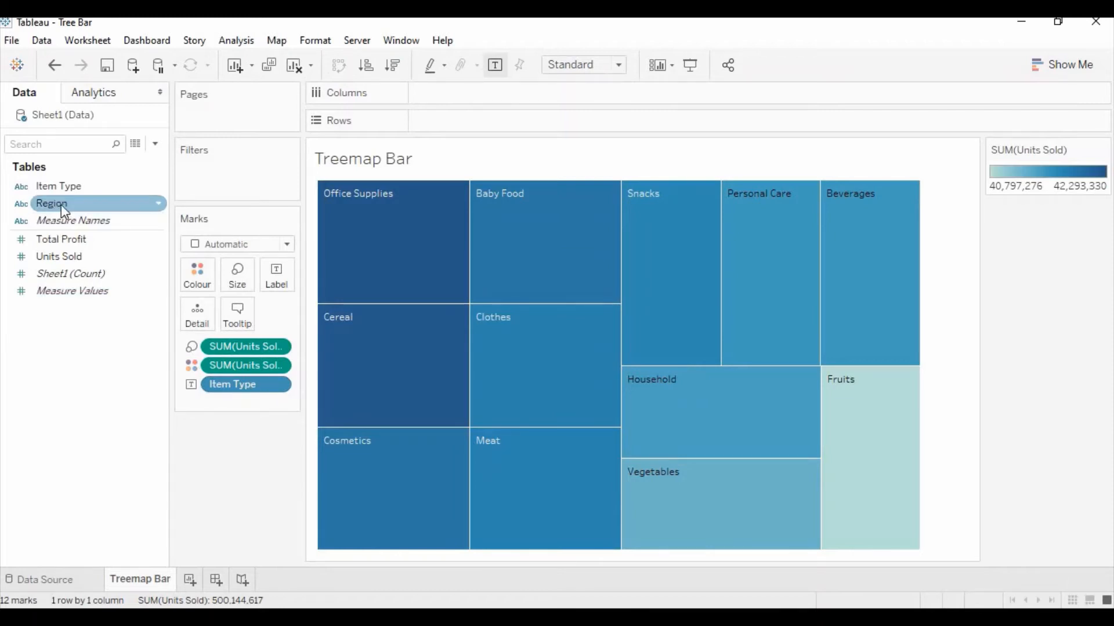
Add Region to Rows to split the treemap into seven regional treemaps
{"action": "left_click_drag", "start_coordinate": [51, 203], "coordinate": [453, 127]}
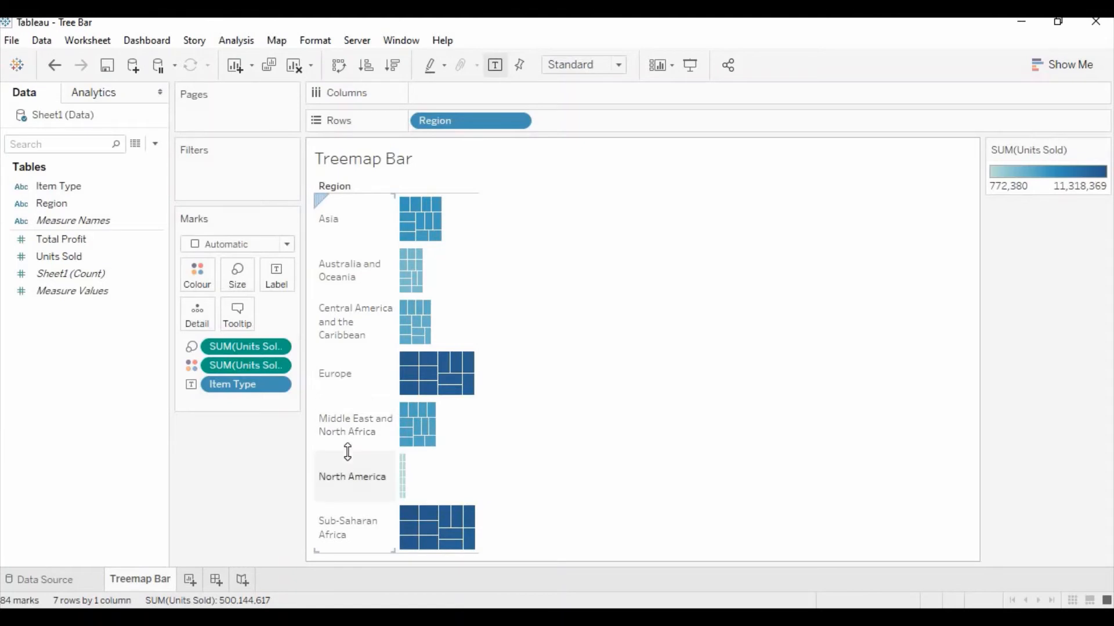
{"action": "mouse_move", "coordinate": [426, 213]}
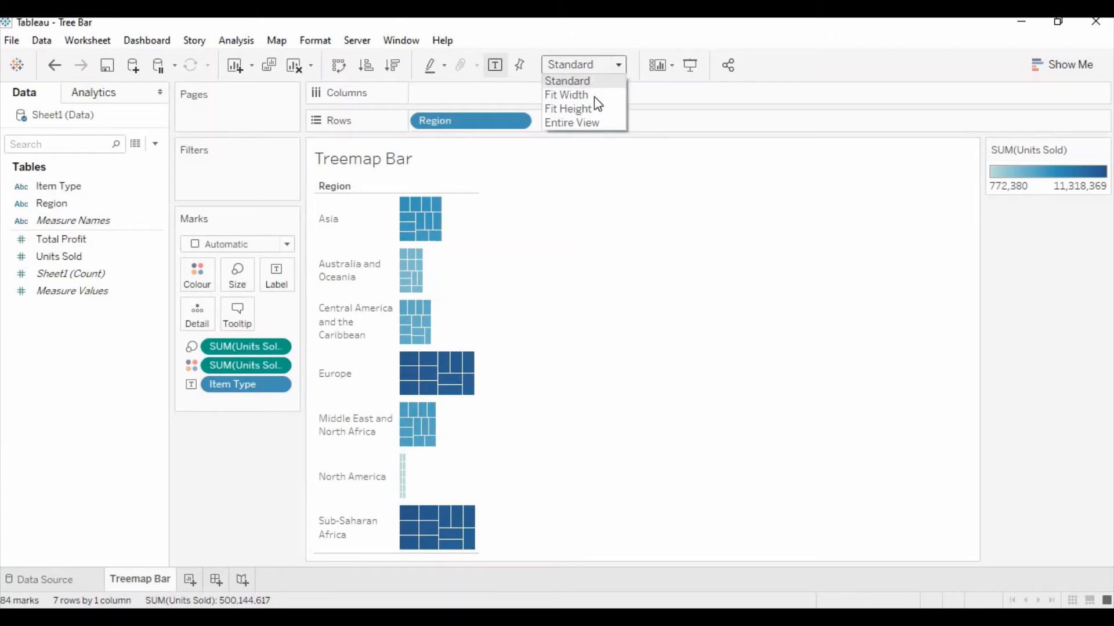
{"action": "mouse_move", "coordinate": [566, 95]}
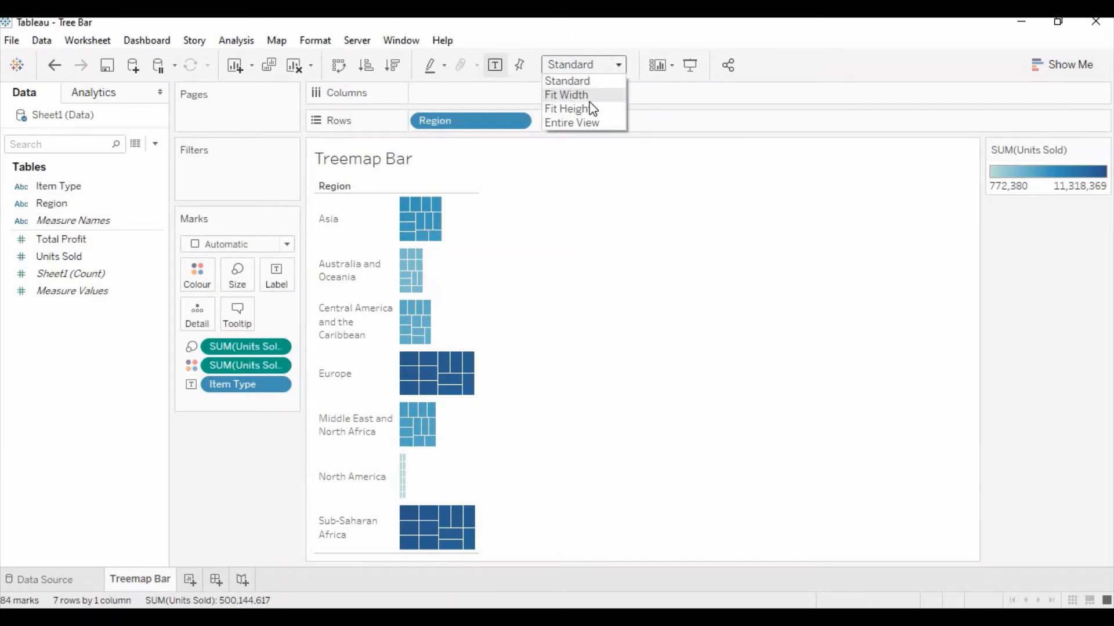
Set the view fit to Fit Width so regional treemaps stretch into bars
{"action": "left_click", "coordinate": [566, 95]}
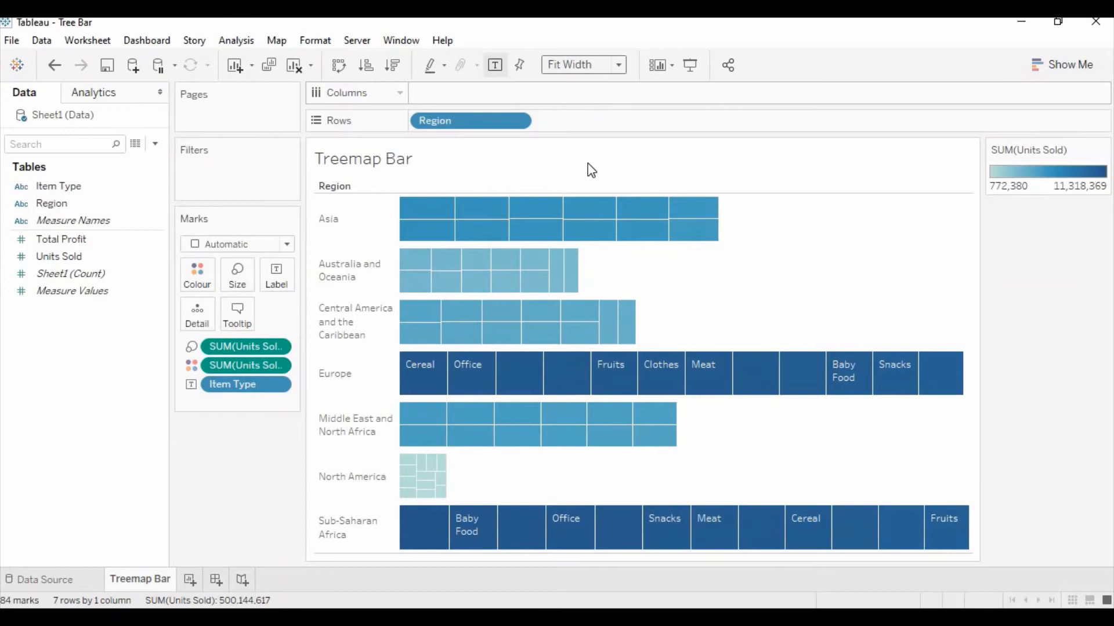
{"action": "mouse_move", "coordinate": [423, 372]}
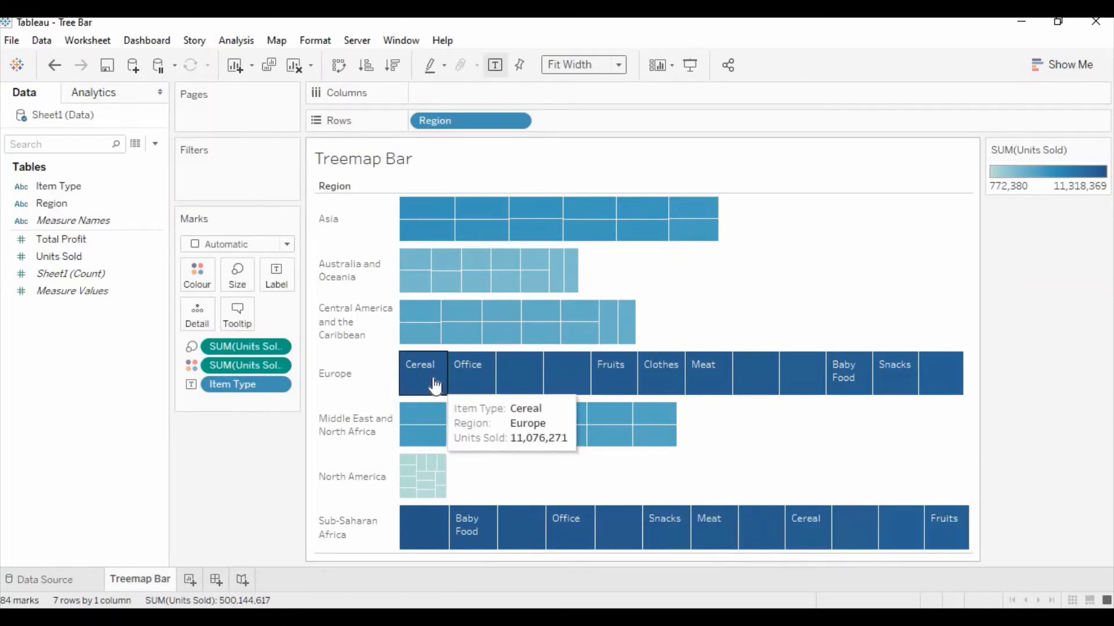
{"action": "mouse_move", "coordinate": [462, 373]}
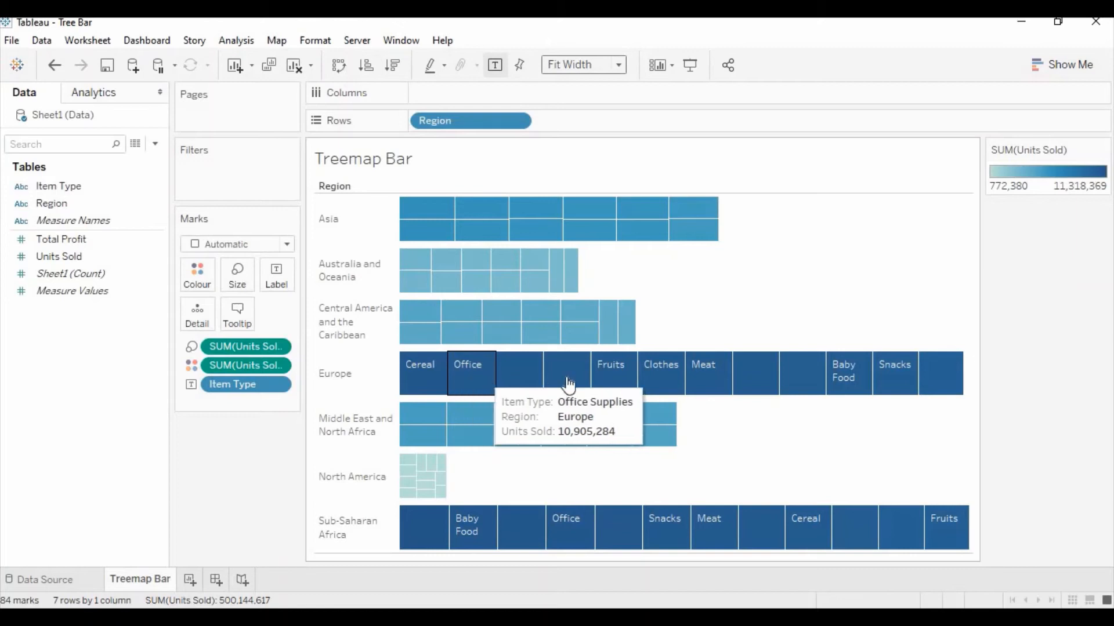
{"action": "mouse_move", "coordinate": [941, 373]}
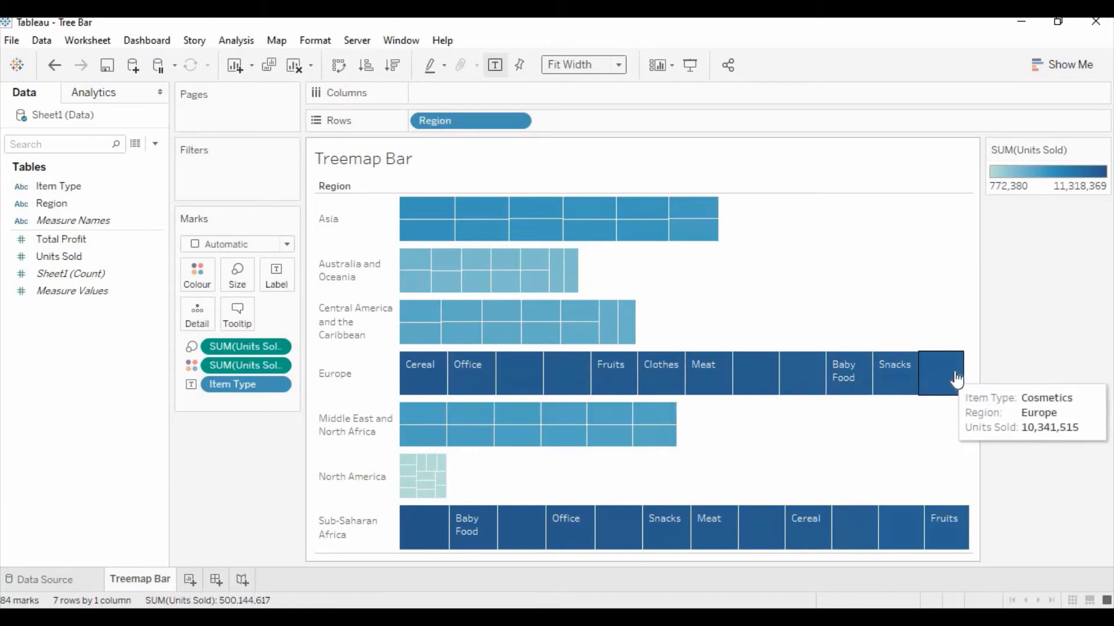
{"action": "mouse_move", "coordinate": [422, 414]}
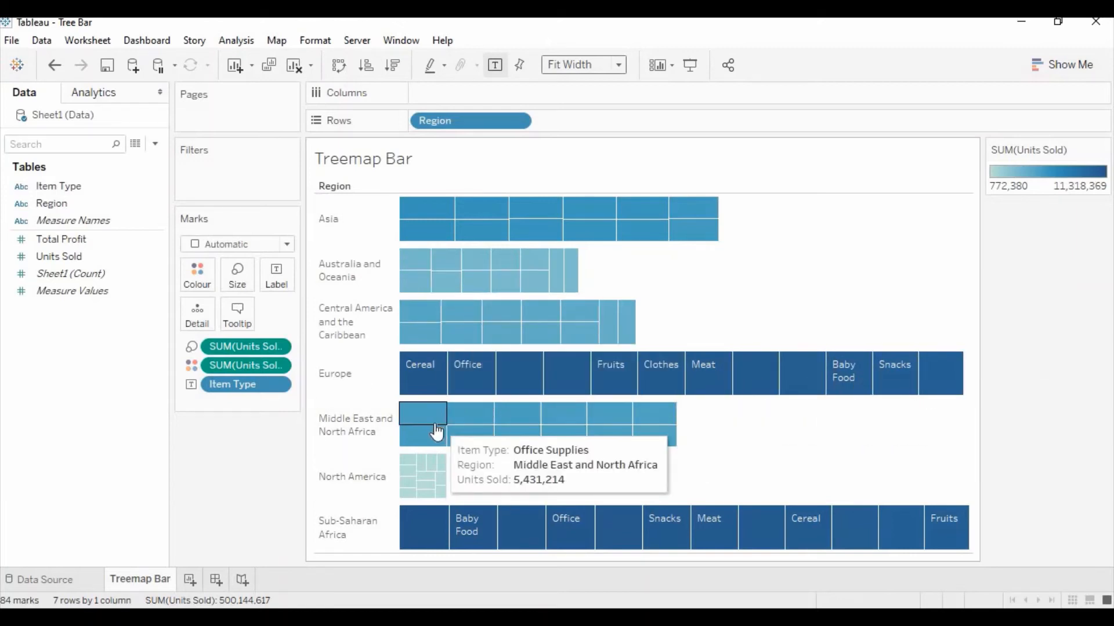
{"action": "left_click", "coordinate": [58, 256]}
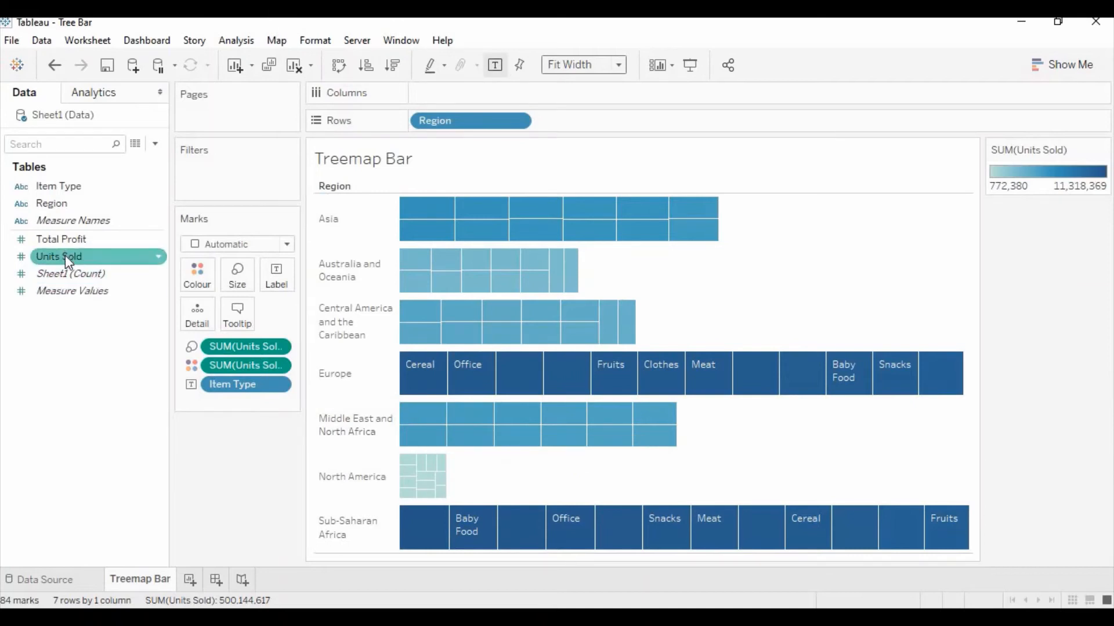
Add summed Units Sold as a label on the regional treemap tiles
{"action": "left_click", "coordinate": [58, 256]}
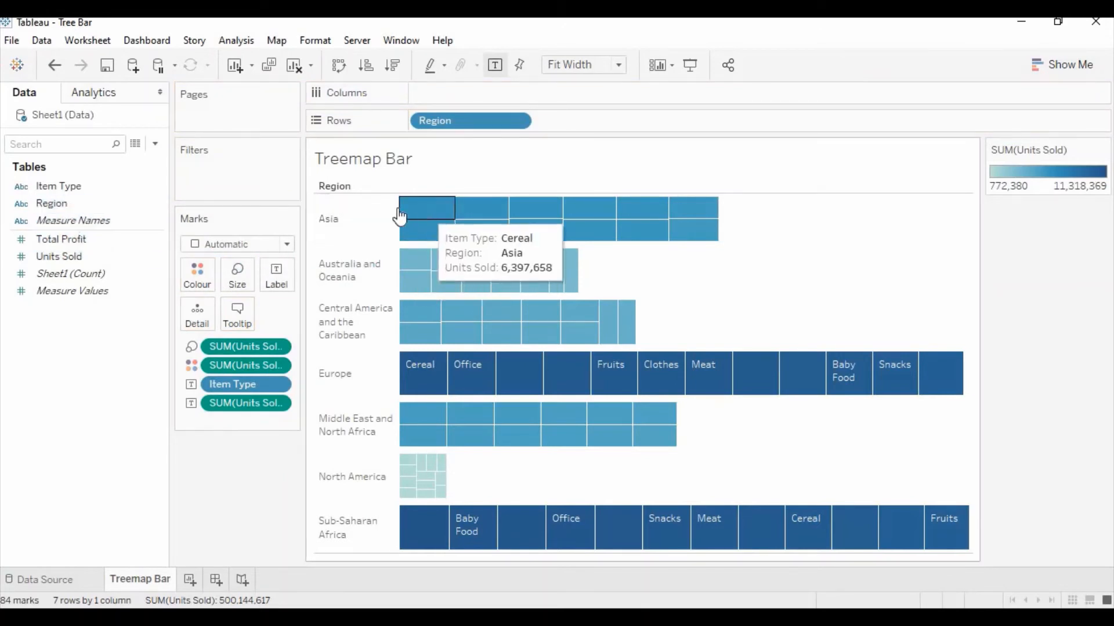
{"action": "mouse_move", "coordinate": [534, 259]}
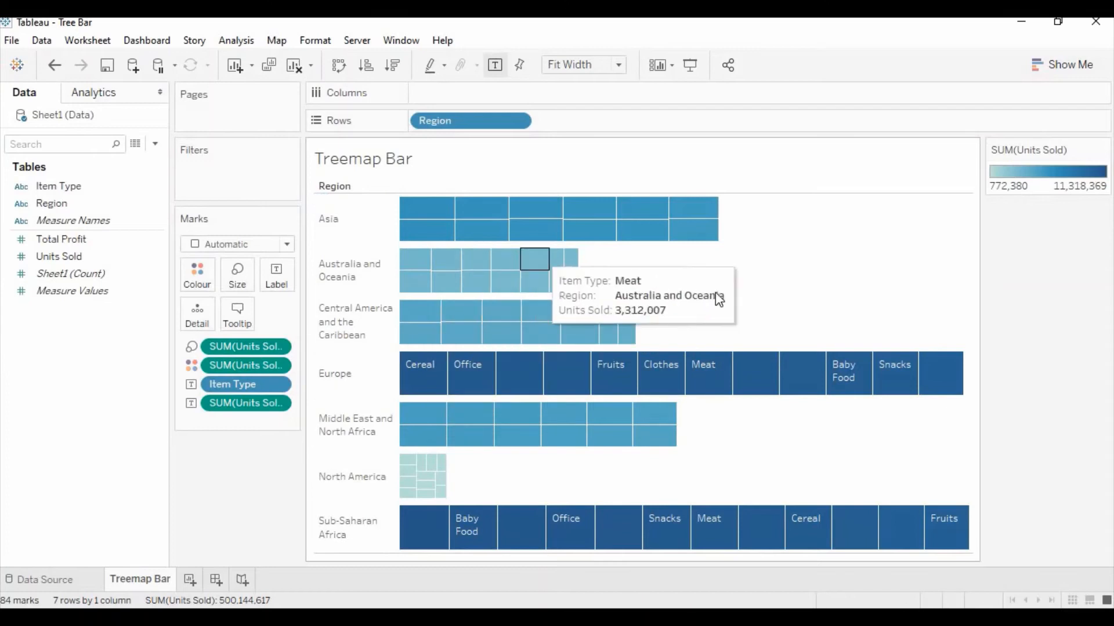
{"action": "mouse_move", "coordinate": [1006, 323]}
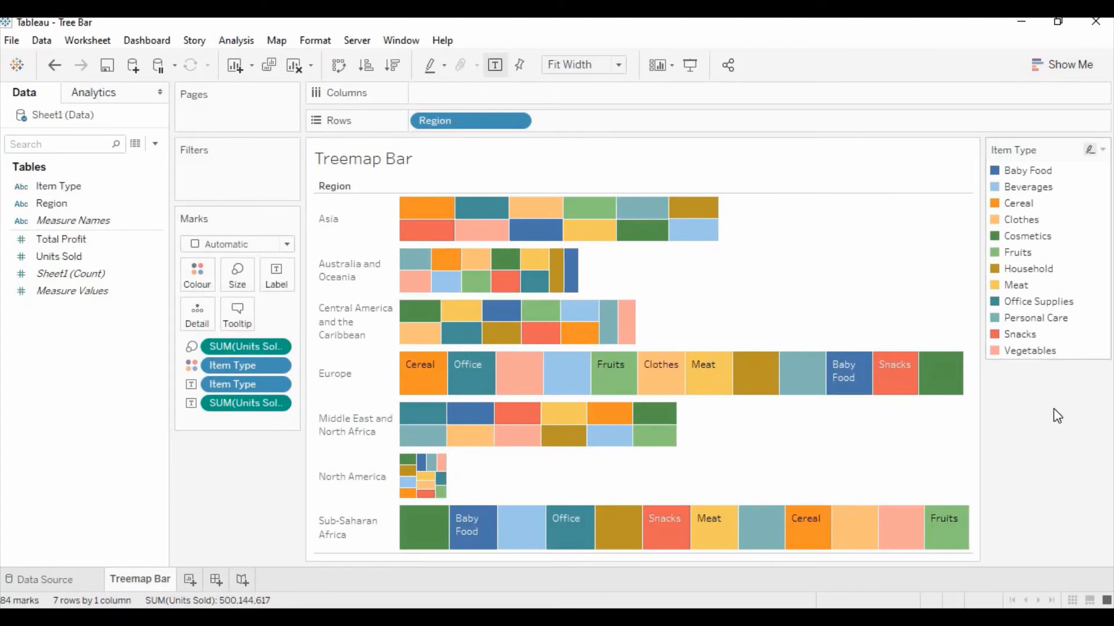
Highlight Household in the Item Type colour legend across all regions
{"action": "left_click", "coordinate": [1029, 268]}
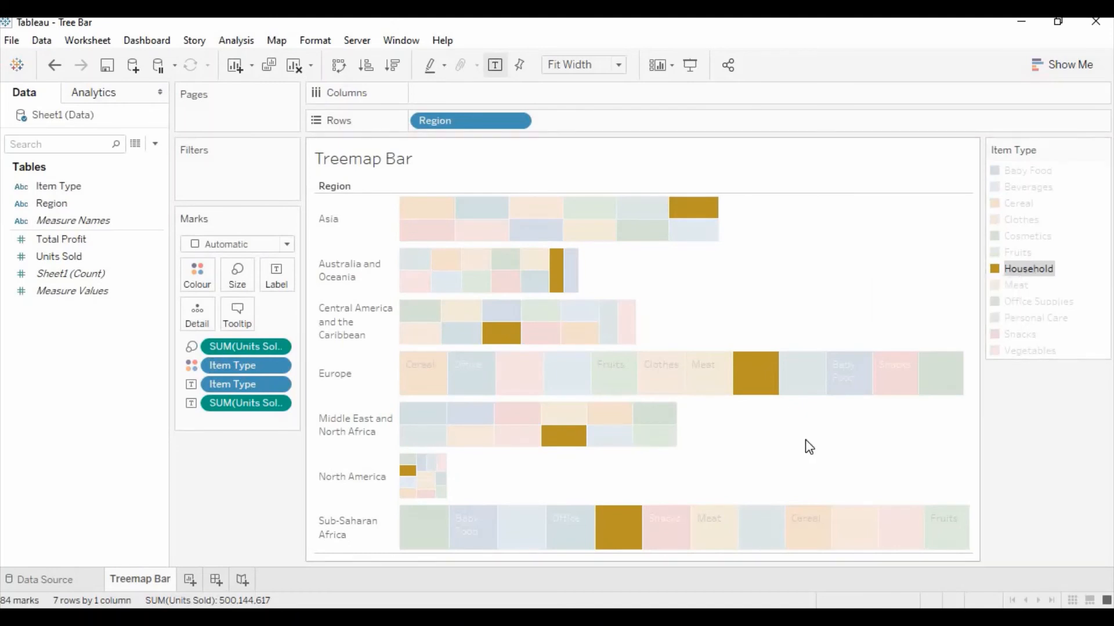
{"action": "mouse_move", "coordinate": [1051, 356]}
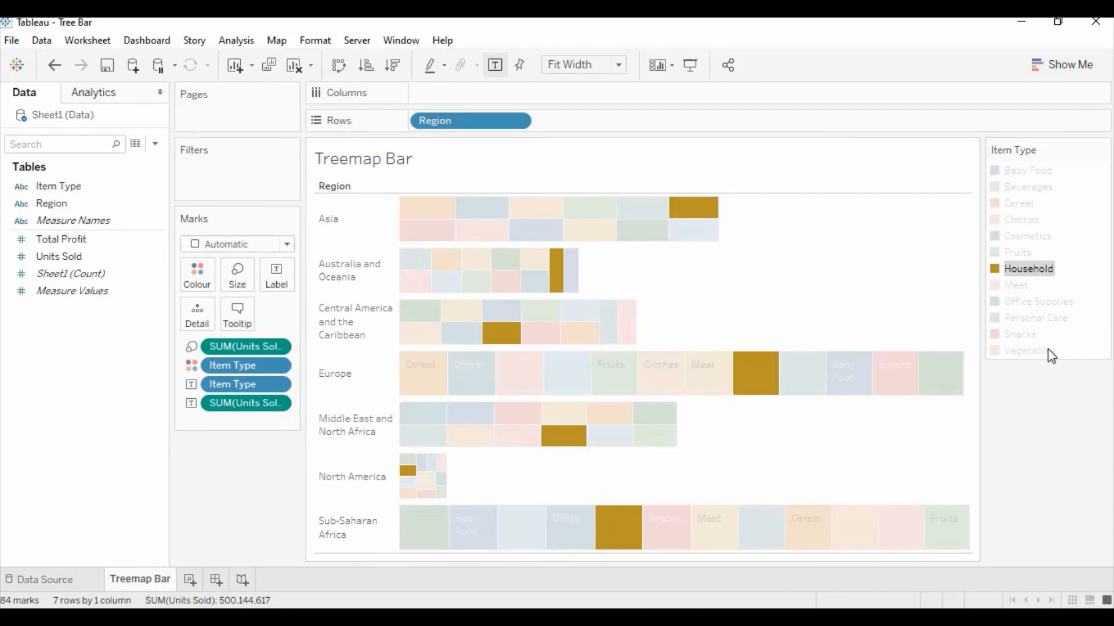